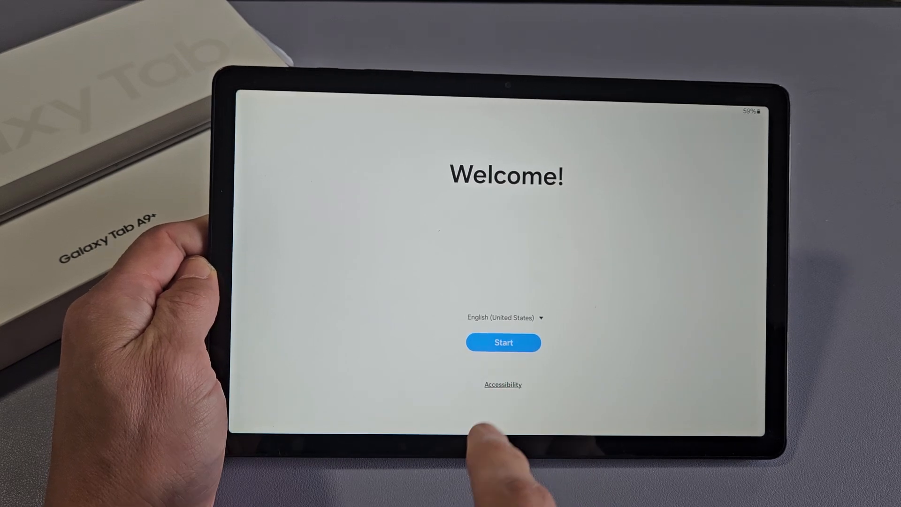
Step: Keep English (United States) in the Welcome language list and start setup
left_click(503, 343)
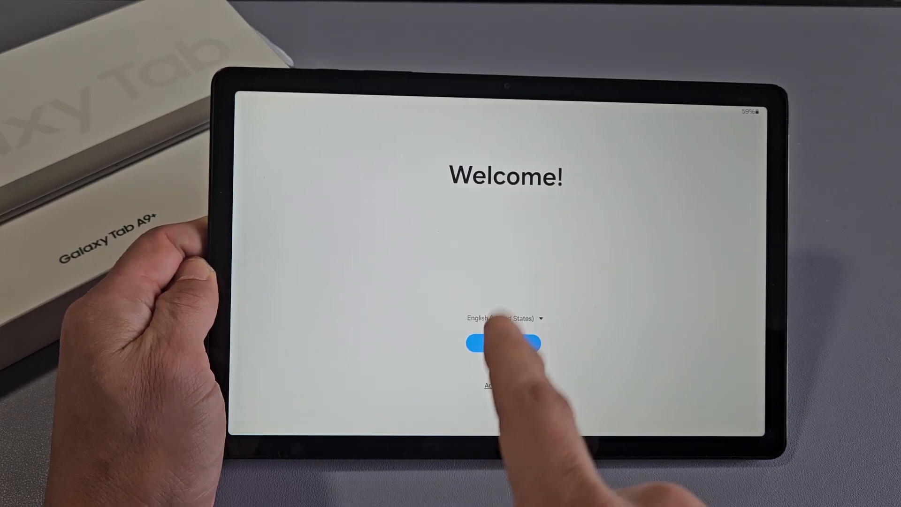
left_click(504, 345)
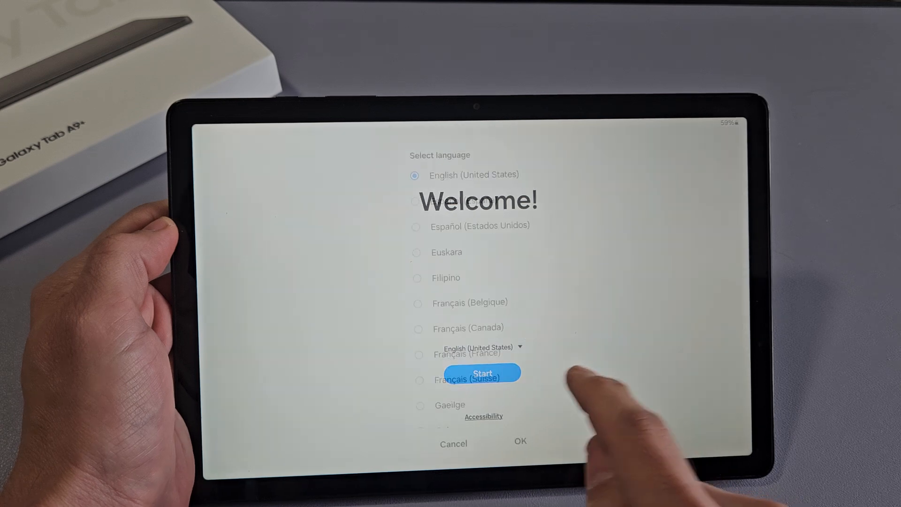
left_click(520, 441)
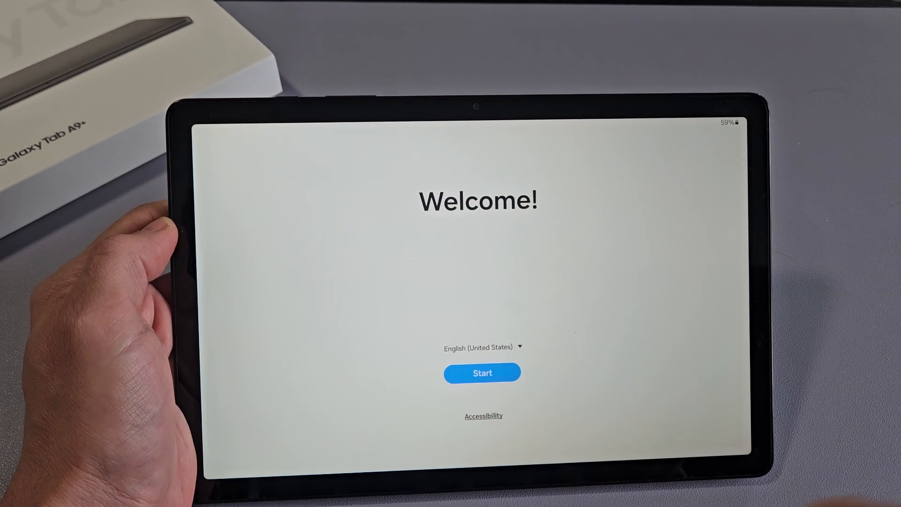
left_click(481, 372)
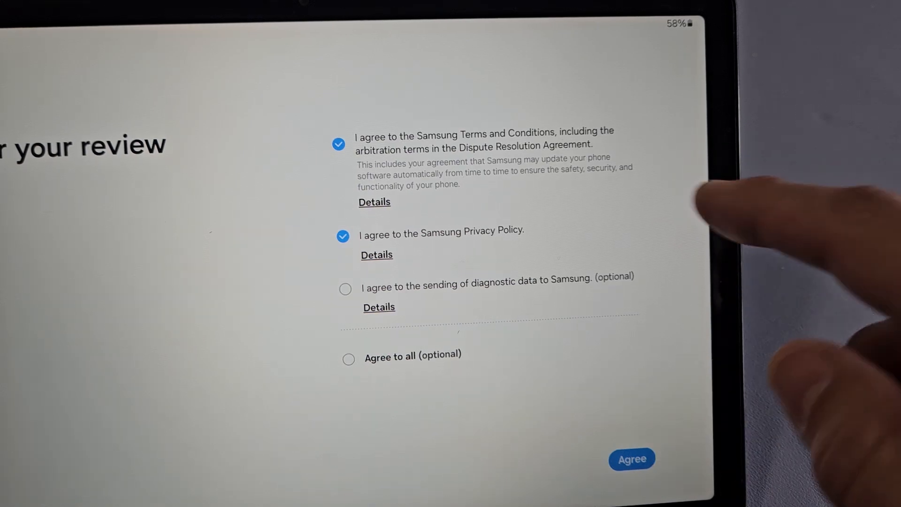
Step: Agree to all Samsung terms, including optional diagnostic data sharing
left_click(374, 202)
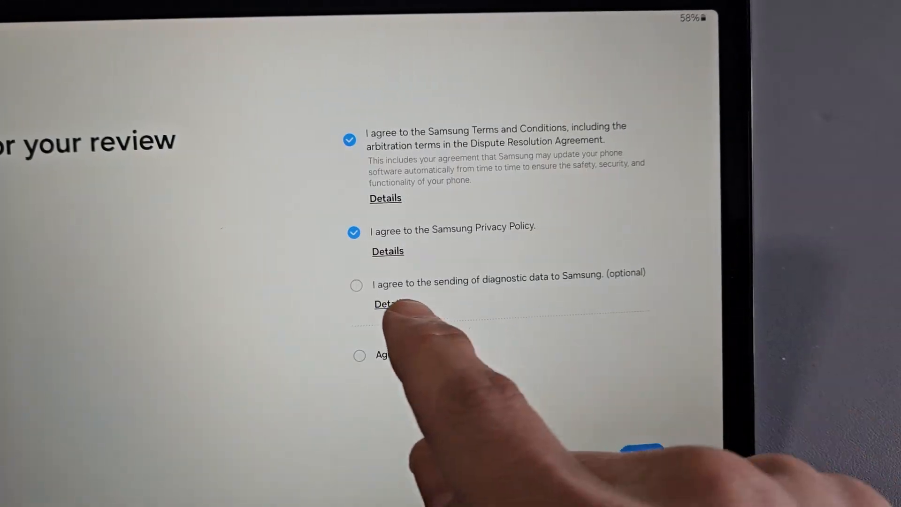
left_click(356, 285)
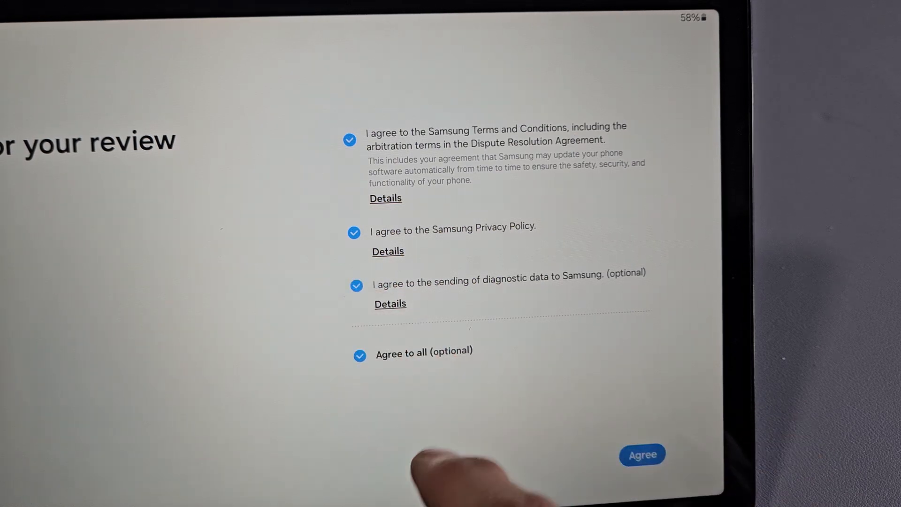
left_click(641, 455)
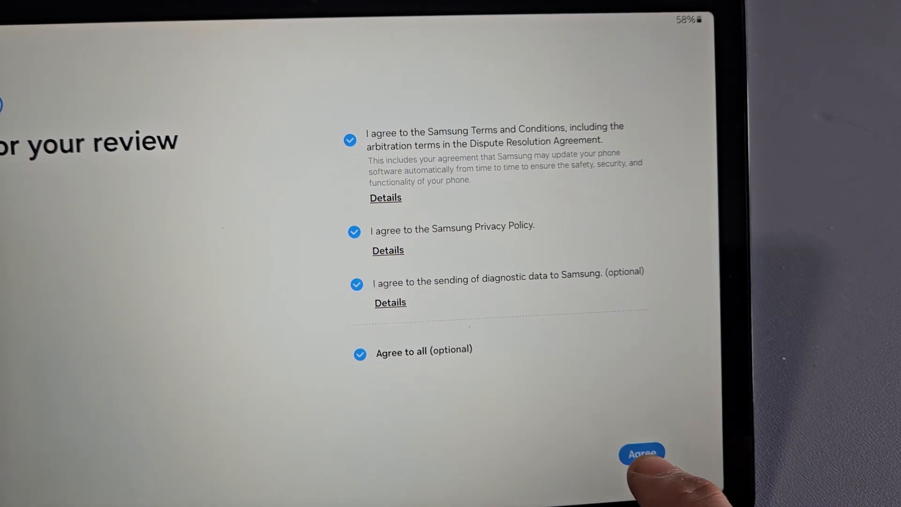
left_click(641, 454)
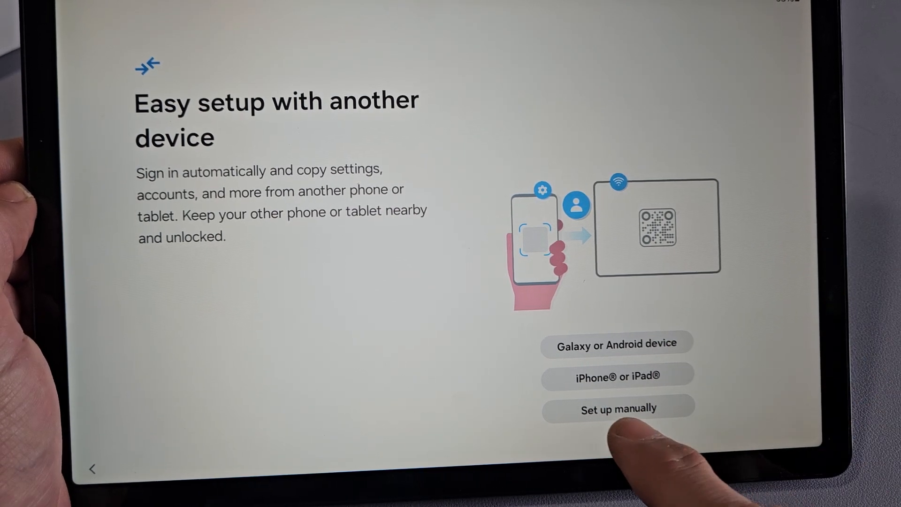
Step: Choose Set up manually instead of copying from another device
left_click(618, 409)
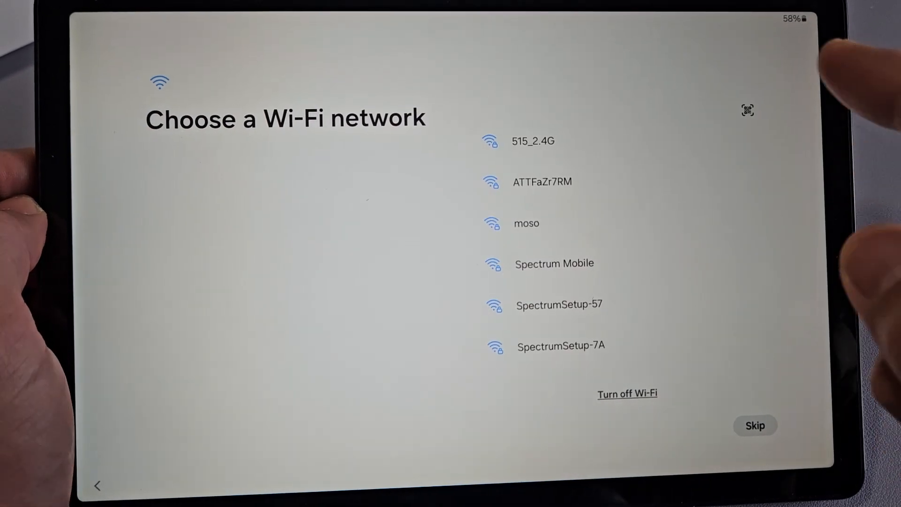
Step: Join the SpectrumSetup-57 Wi-Fi network using its password
left_click(559, 305)
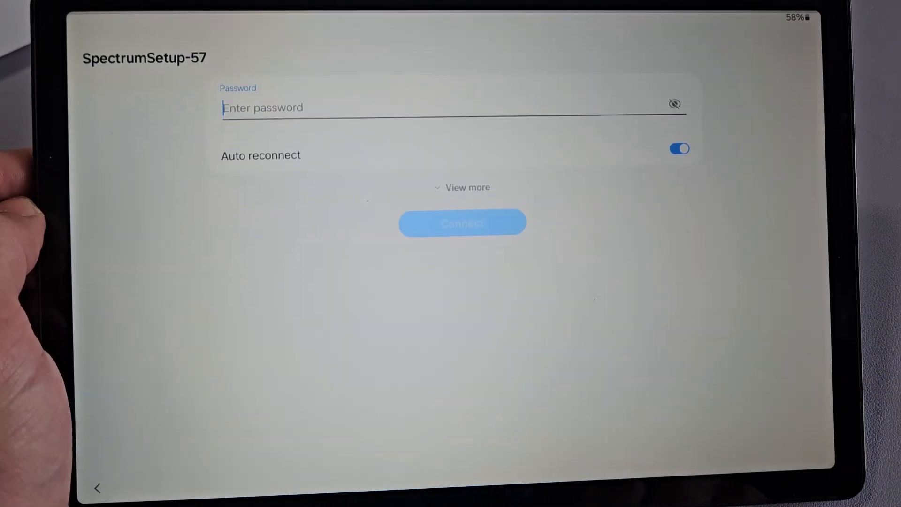
left_click(402, 108)
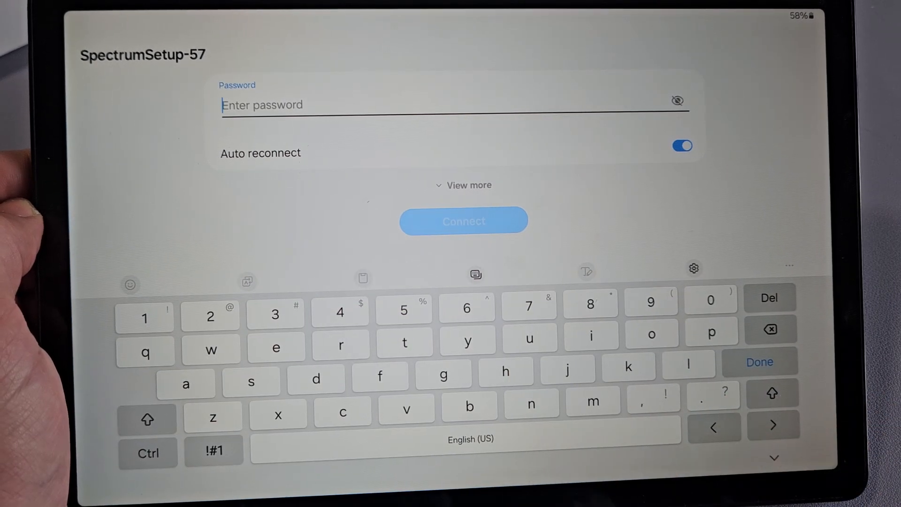
type("password")
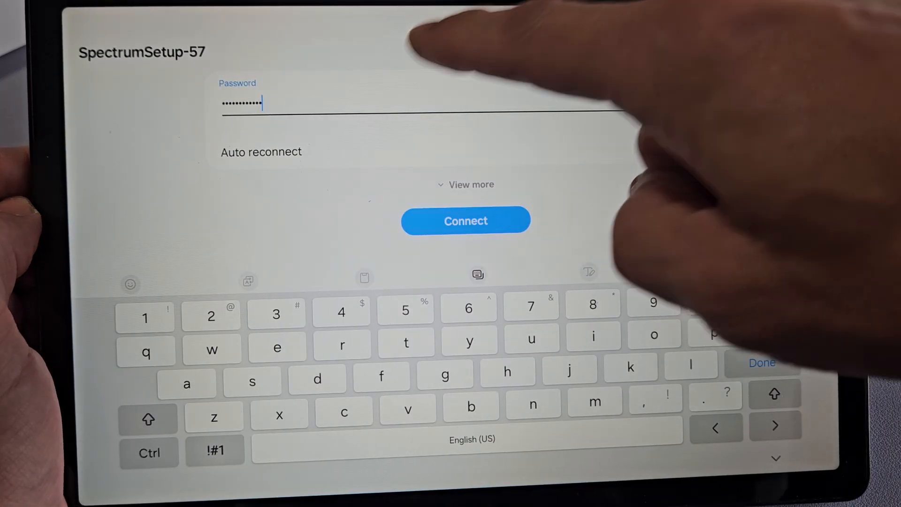
left_click(466, 220)
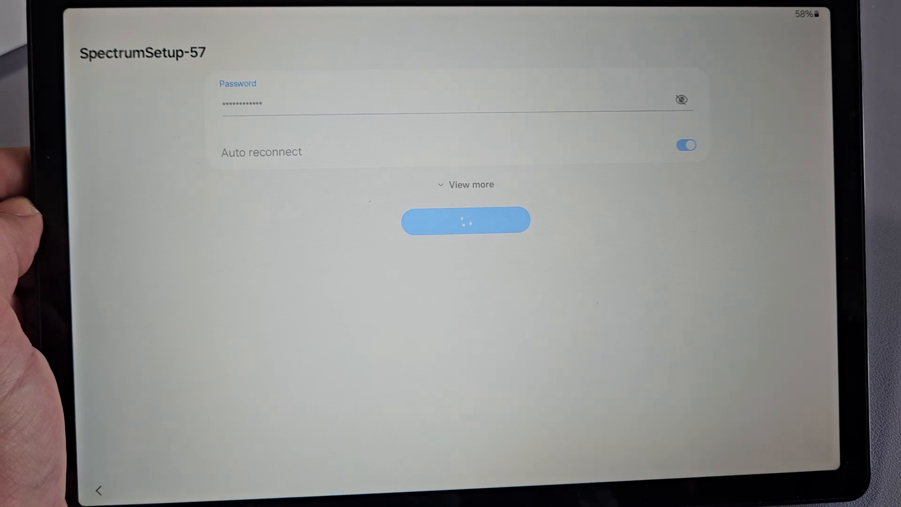
left_click(465, 221)
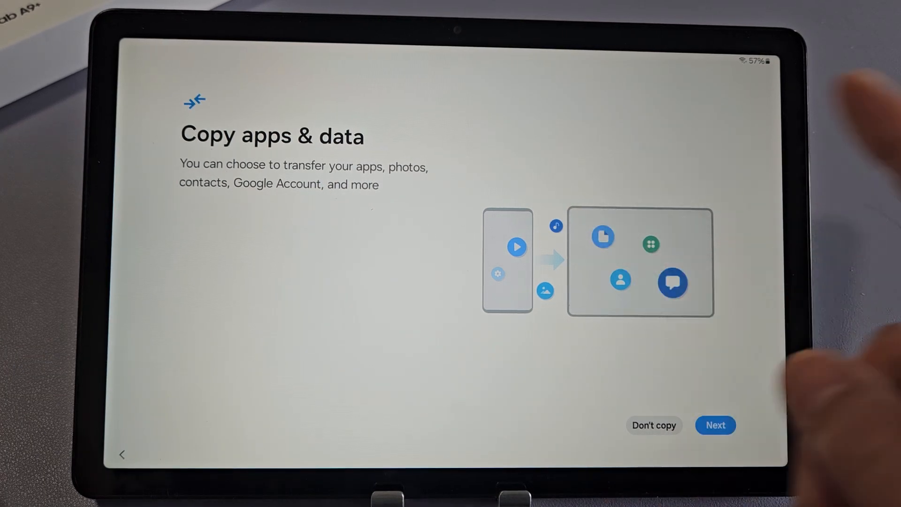
Step: Choose Don't copy on the Copy apps & data screen
left_click(715, 426)
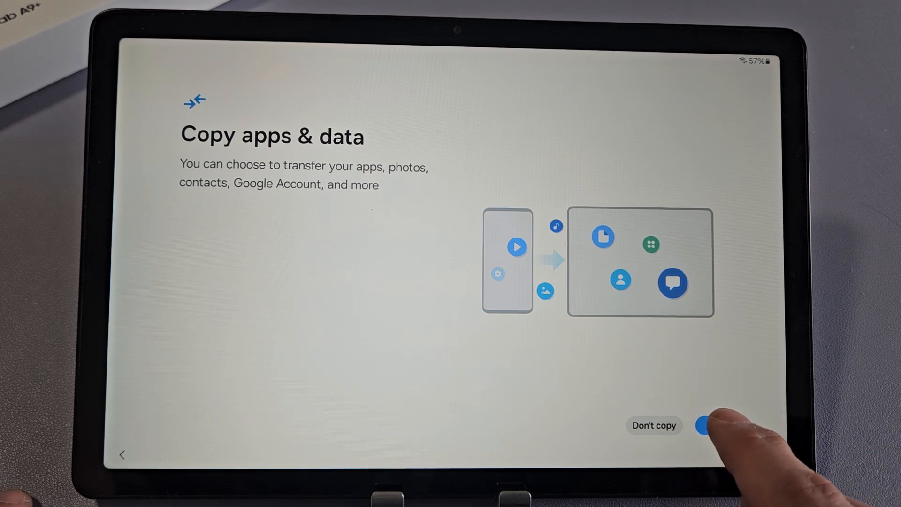
left_click(705, 425)
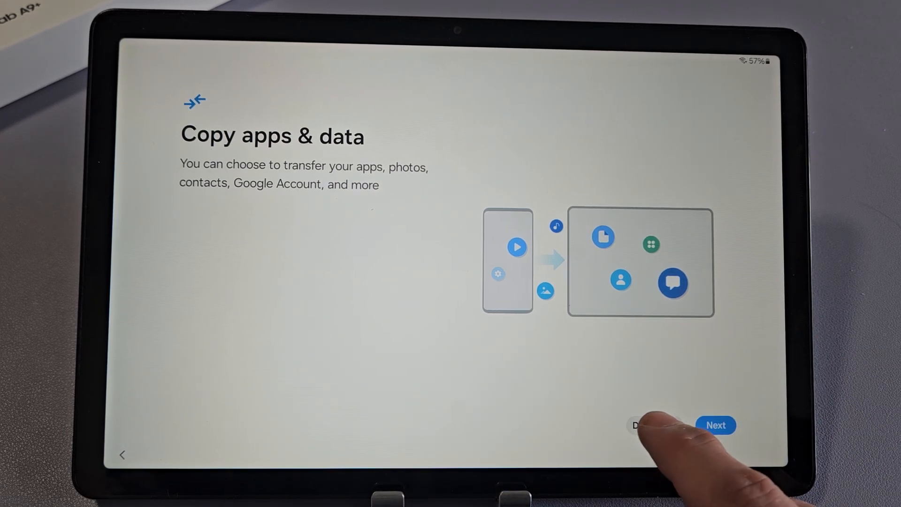
left_click(716, 425)
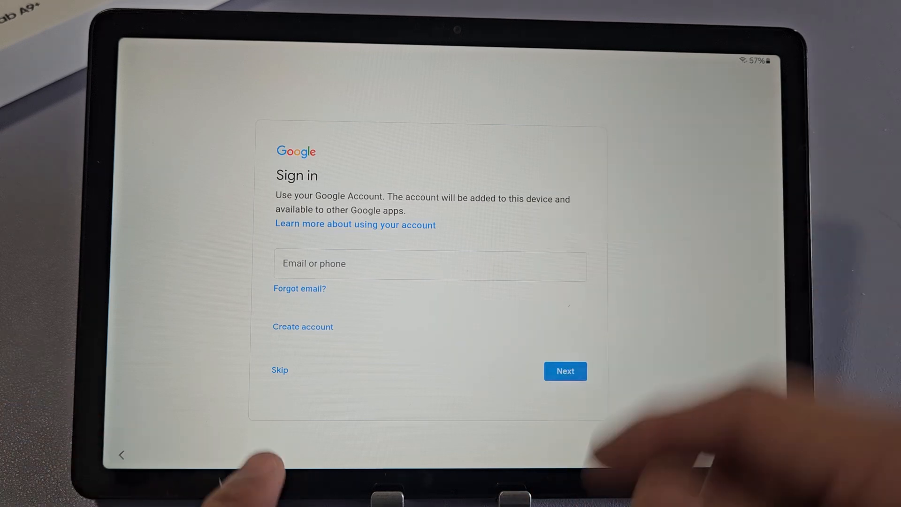
Step: Skip Google Account sign-in and confirm the skip
left_click(280, 369)
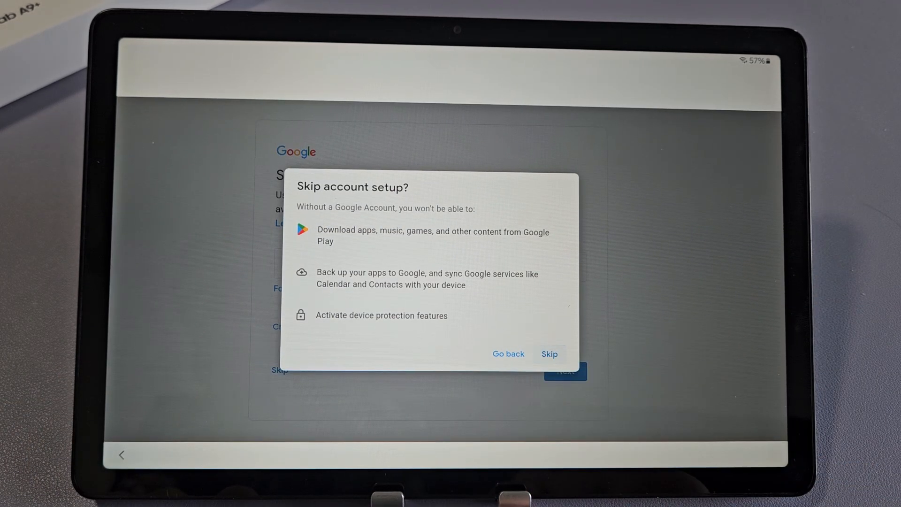
left_click(549, 354)
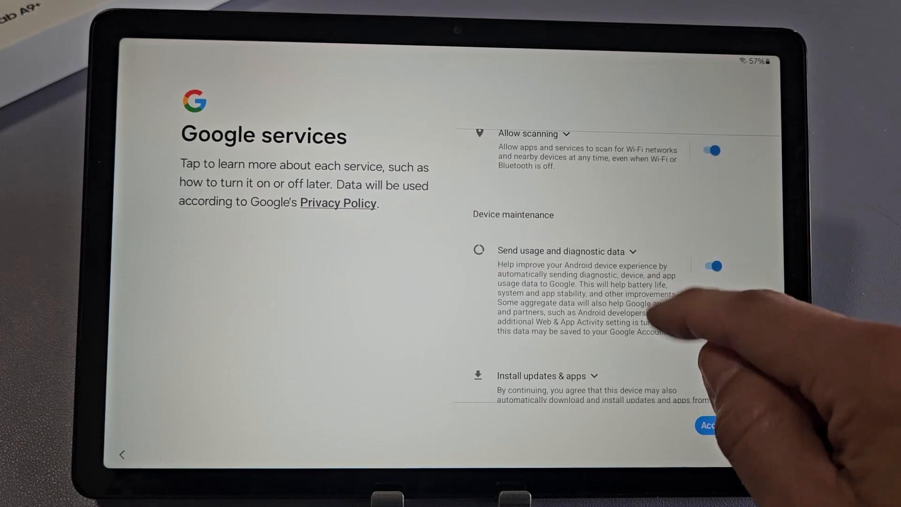
Step: Accept the Google services terms with default scanning and diagnostics settings
scroll("down", 3)
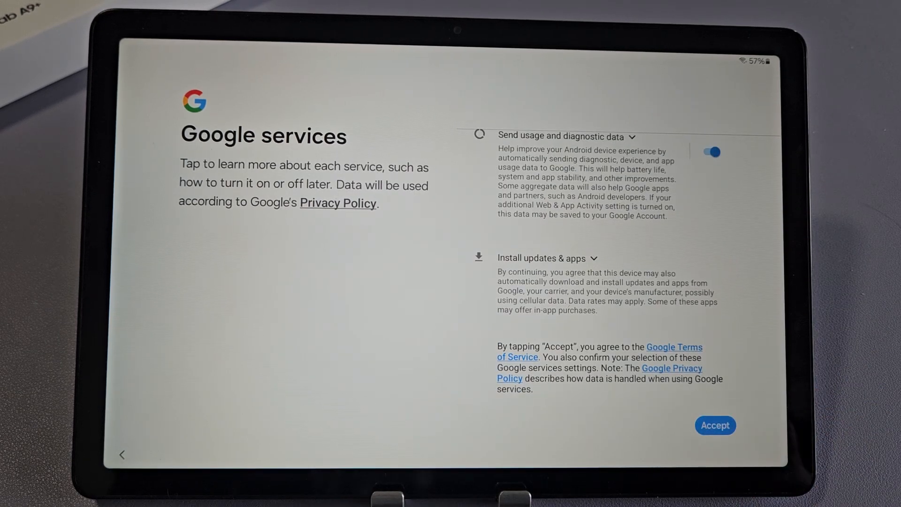
left_click(715, 426)
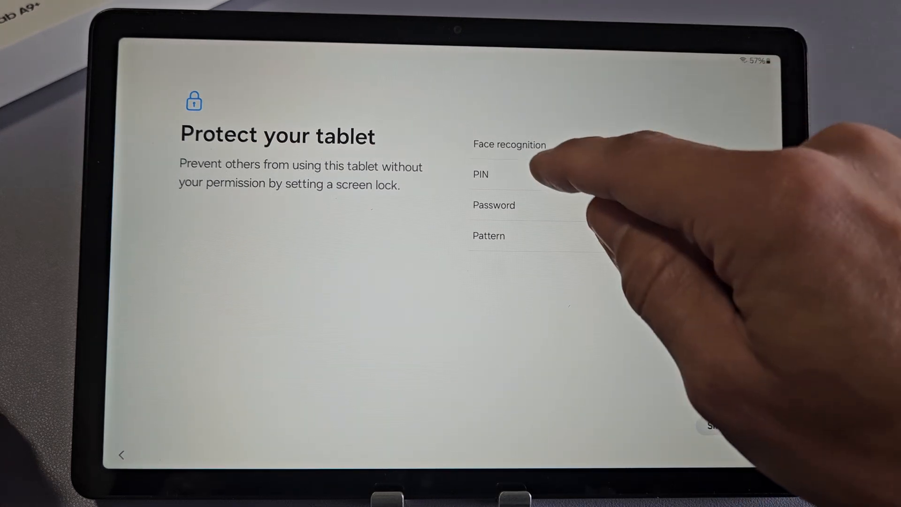
Step: Set and confirm a PIN screen lock, keeping it despite the easy-to-guess warning
left_click(481, 173)
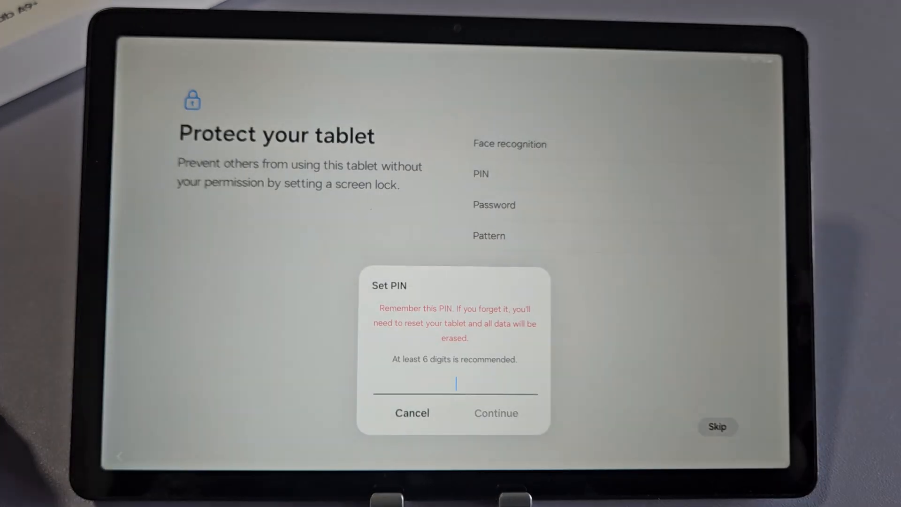
left_click(455, 384)
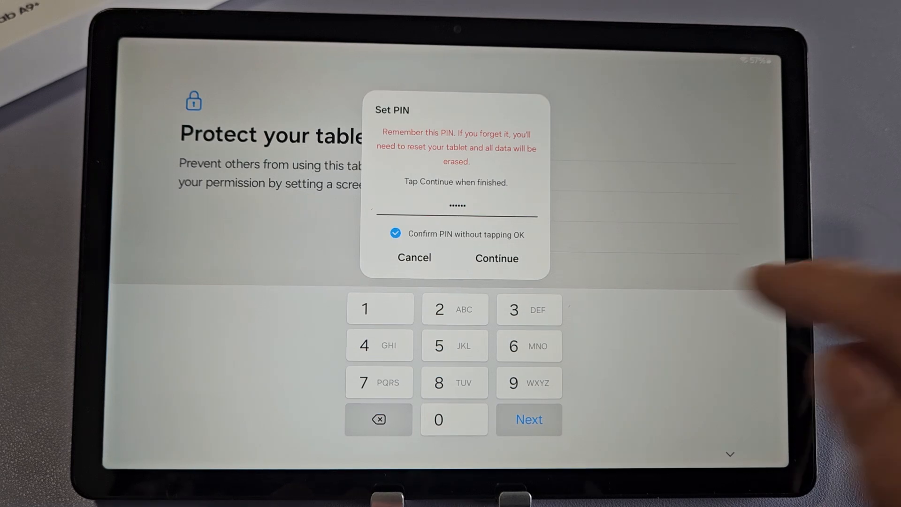
left_click(496, 258)
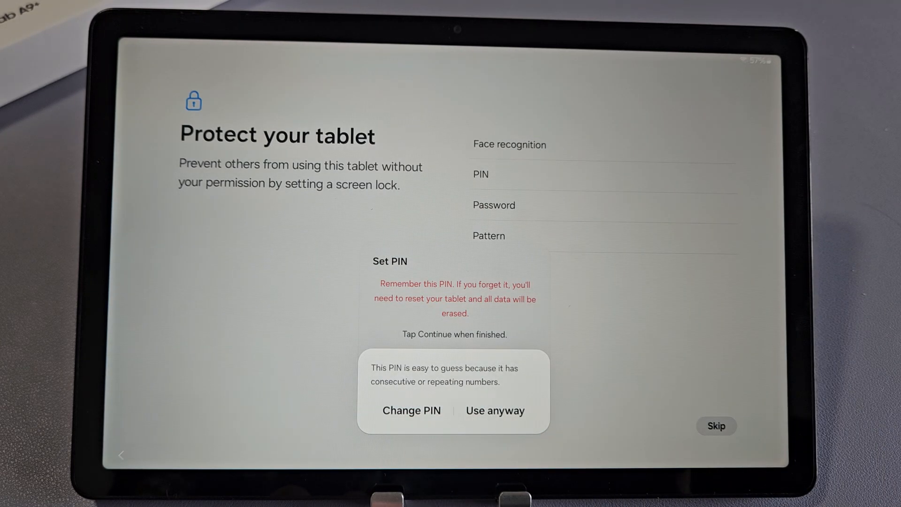
left_click(495, 411)
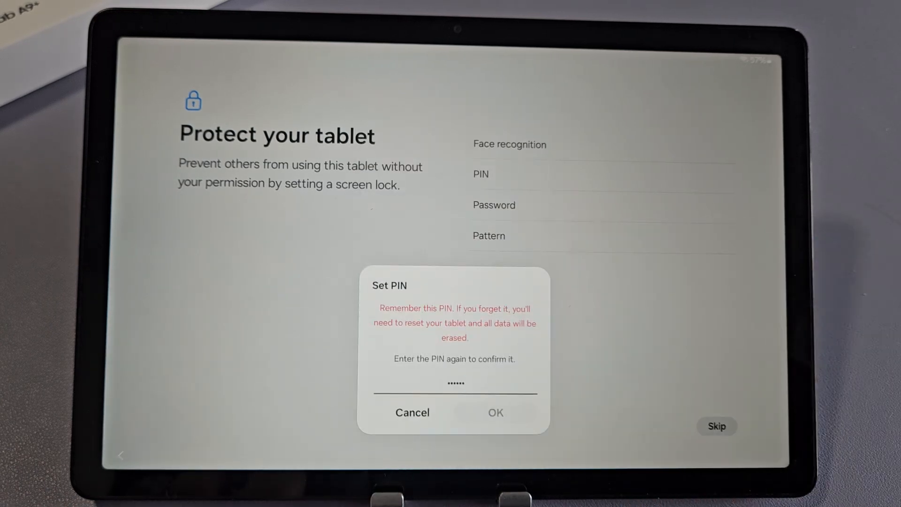
left_click(495, 413)
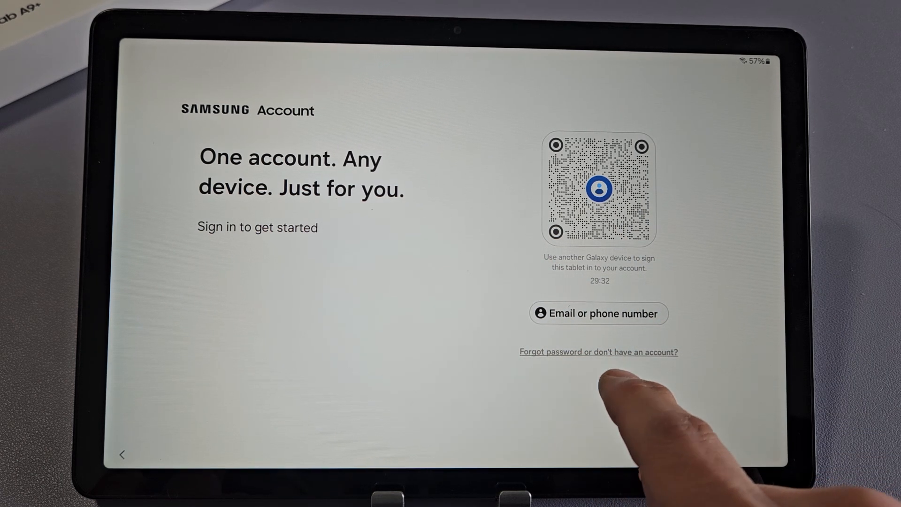
Step: Skip Samsung account sign-in on both the sign-in and explanation pages
left_click(598, 351)
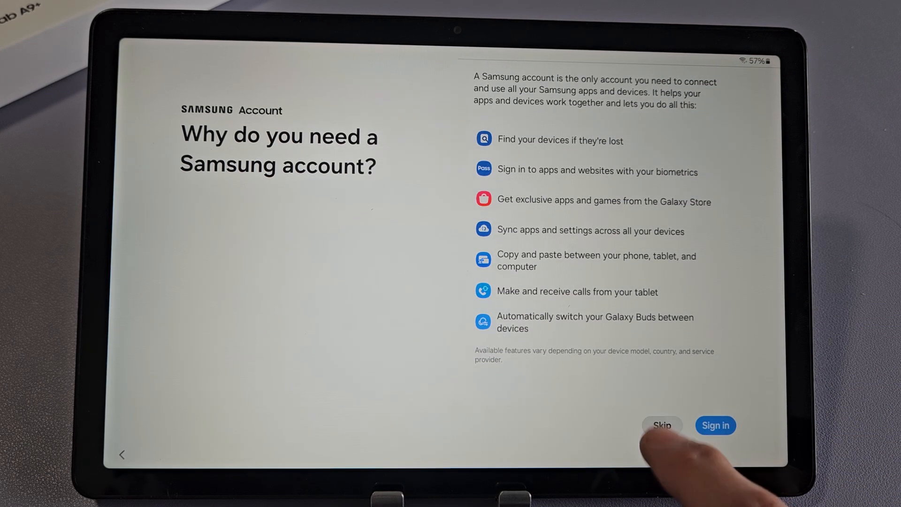
left_click(662, 425)
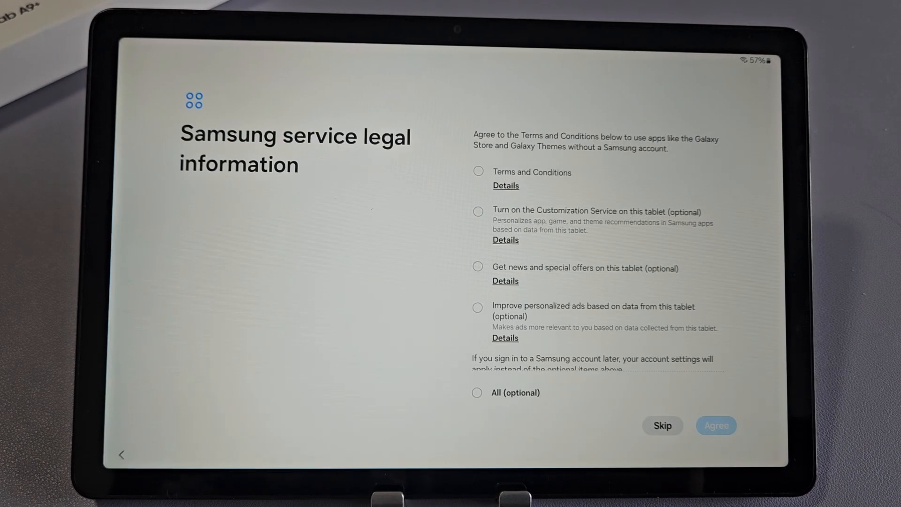
Step: Agree to Terms and Conditions only, leaving optional items unticked
left_click(478, 171)
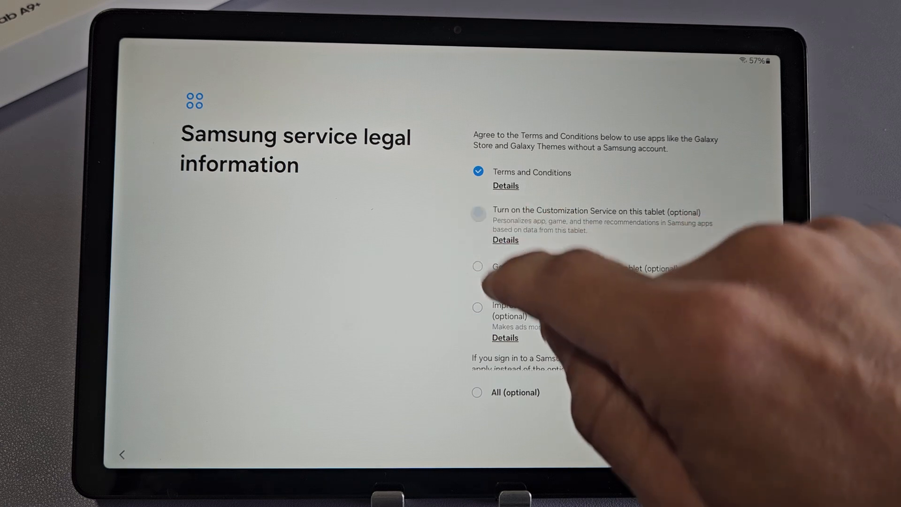
left_click(477, 266)
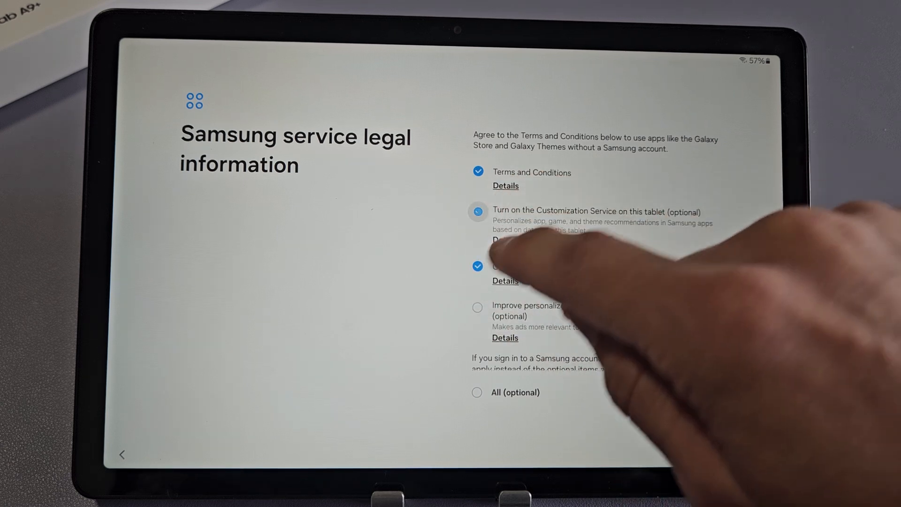
left_click(478, 266)
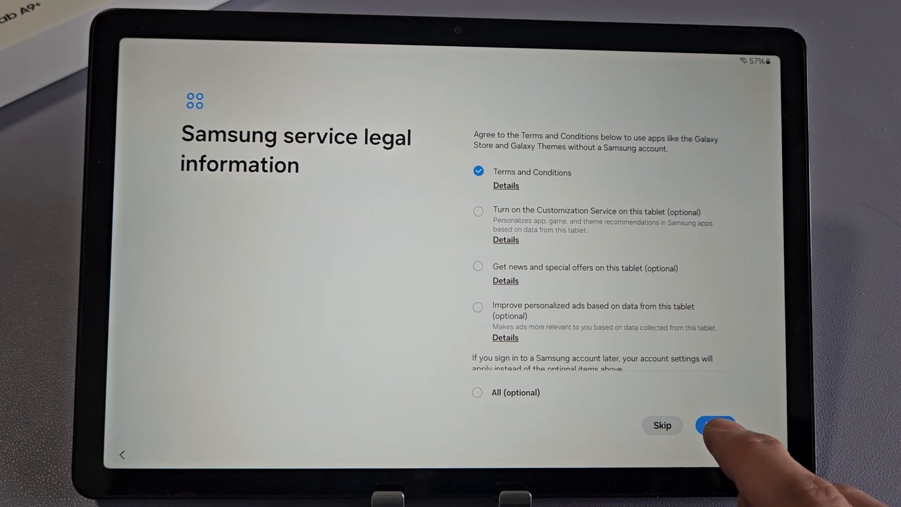
left_click(716, 425)
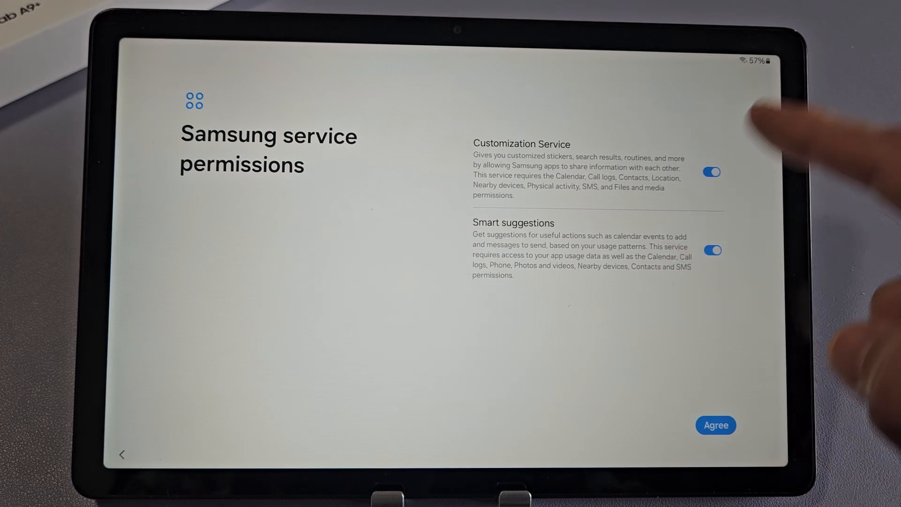
Step: Toggle Customization Service off and on, then agree to the Samsung service permissions
left_click(712, 172)
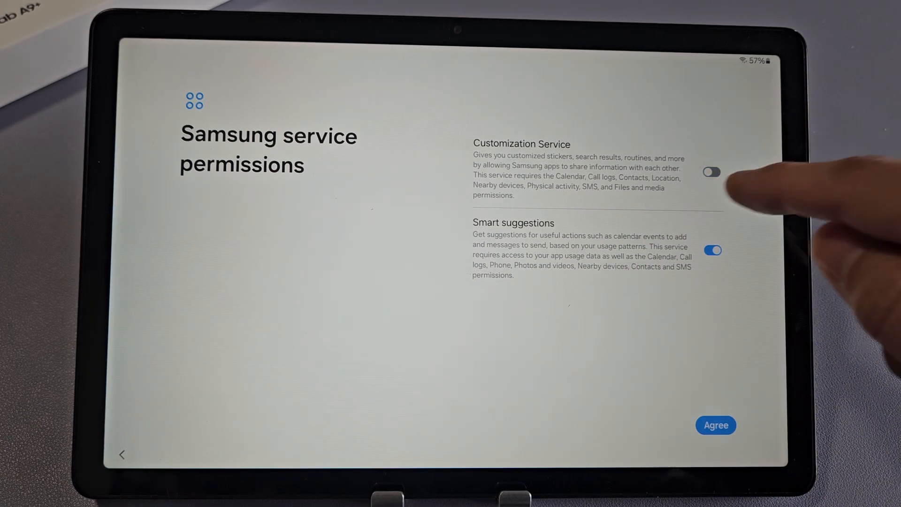
left_click(712, 171)
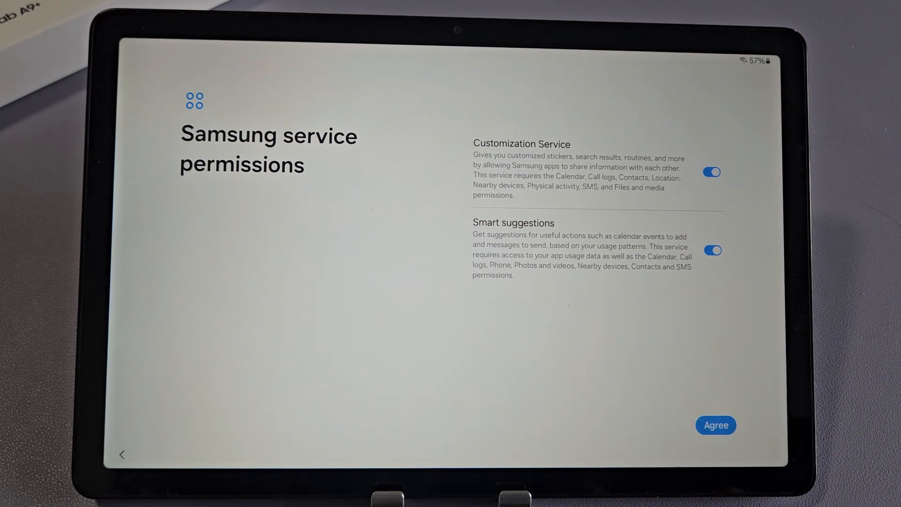
left_click(715, 425)
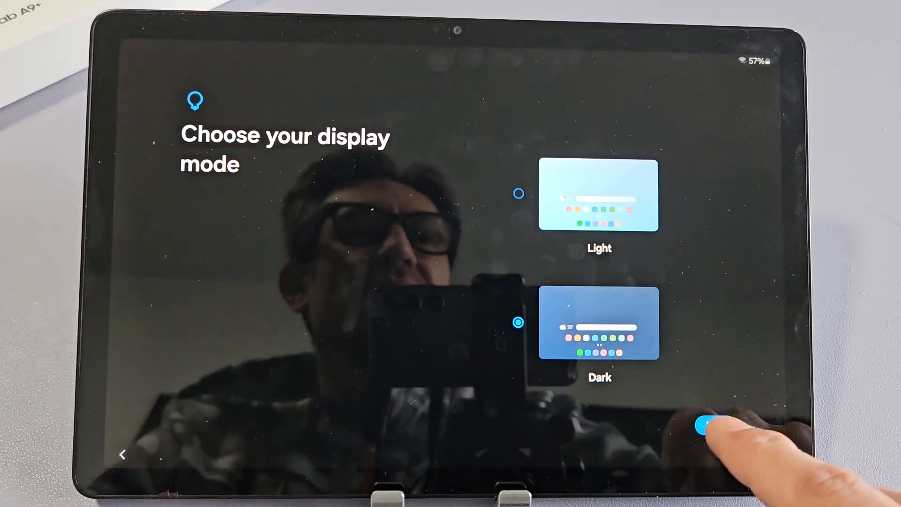
Step: Pick Light display mode and continue to the 'You're all set up!' screen
left_click(717, 428)
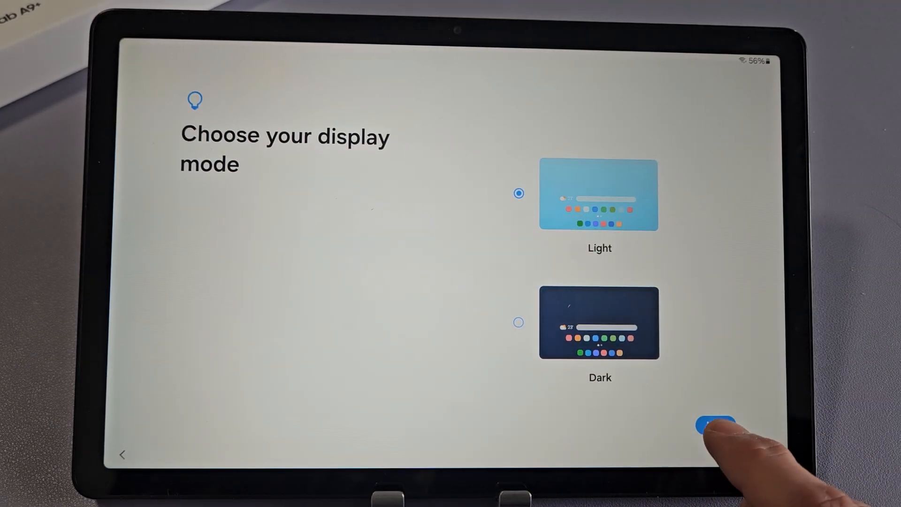
left_click(715, 425)
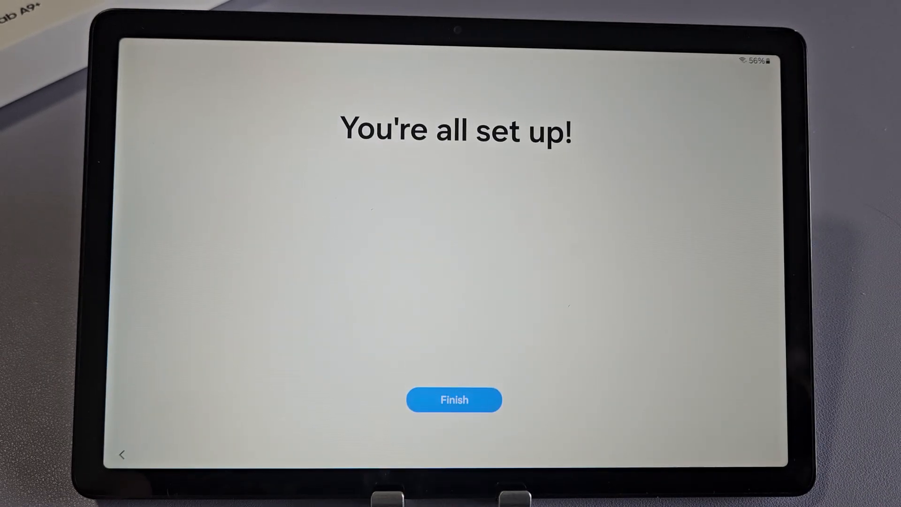
Step: Finish setup, open the app drawer, and launch Settings on Connections with SpectrumSetup-57
left_click(453, 399)
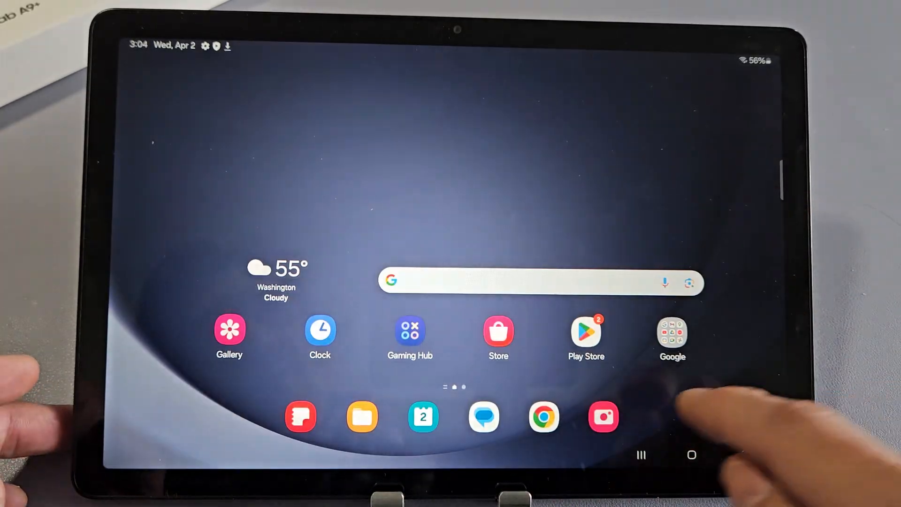
scroll("up", 3)
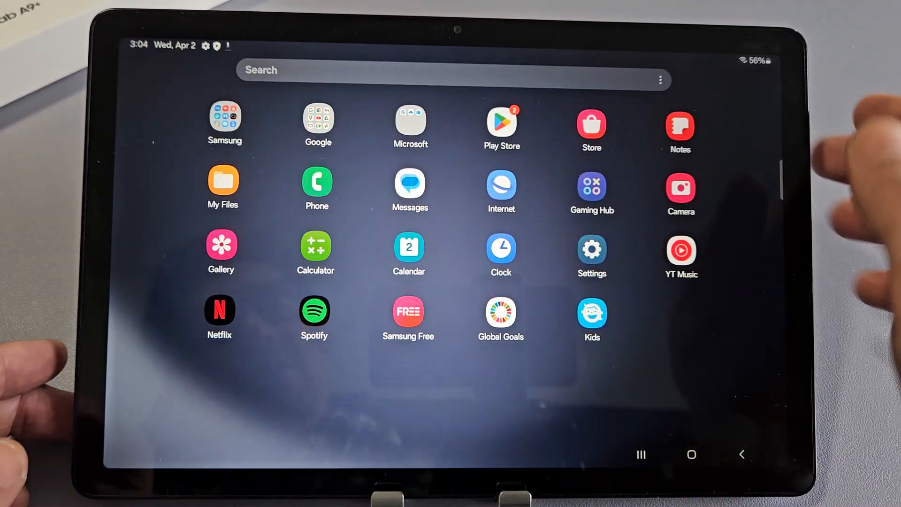
left_click(592, 251)
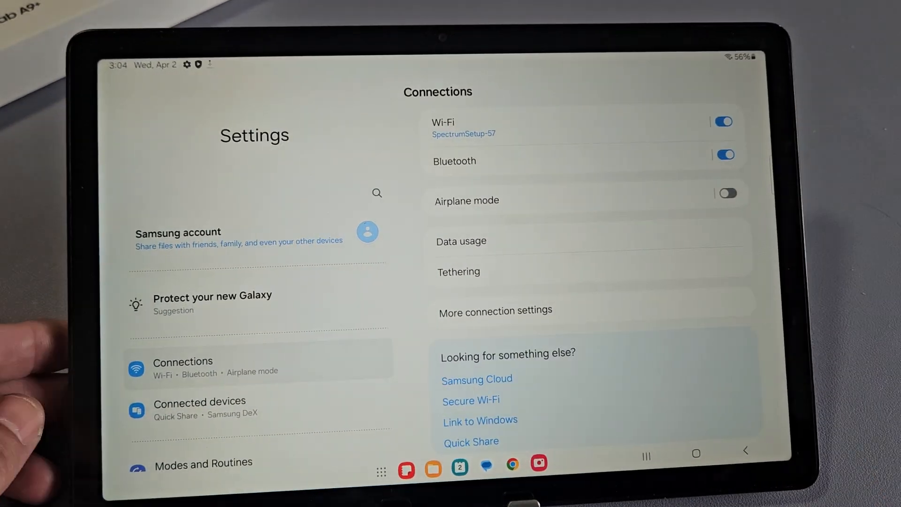